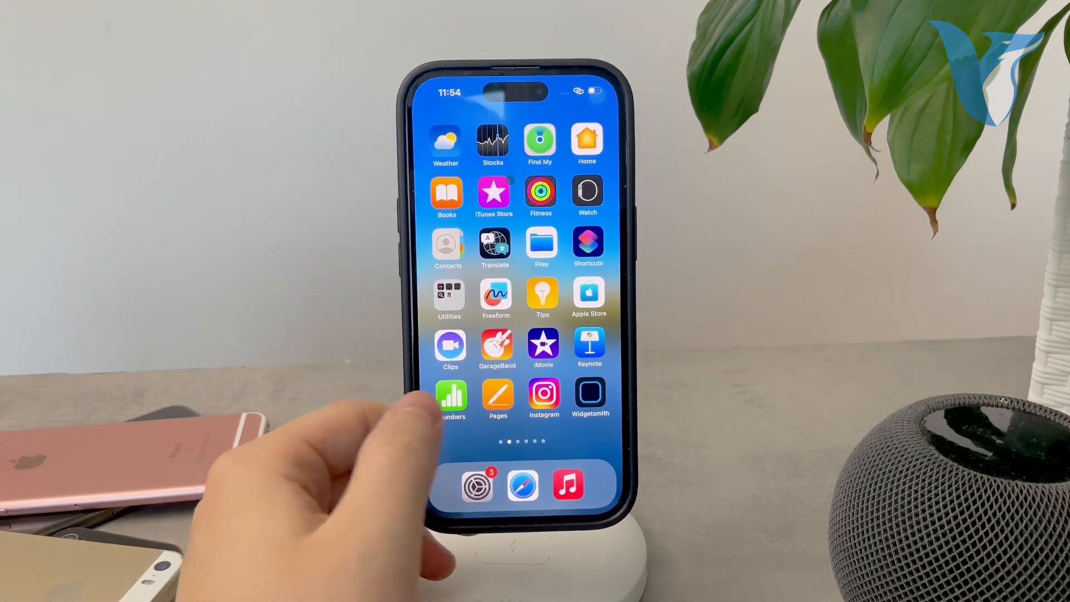
Swipe left to the home screen page with Shortcuts, Clock, Etsy, Journal and Amazon.
scroll("left", 3)
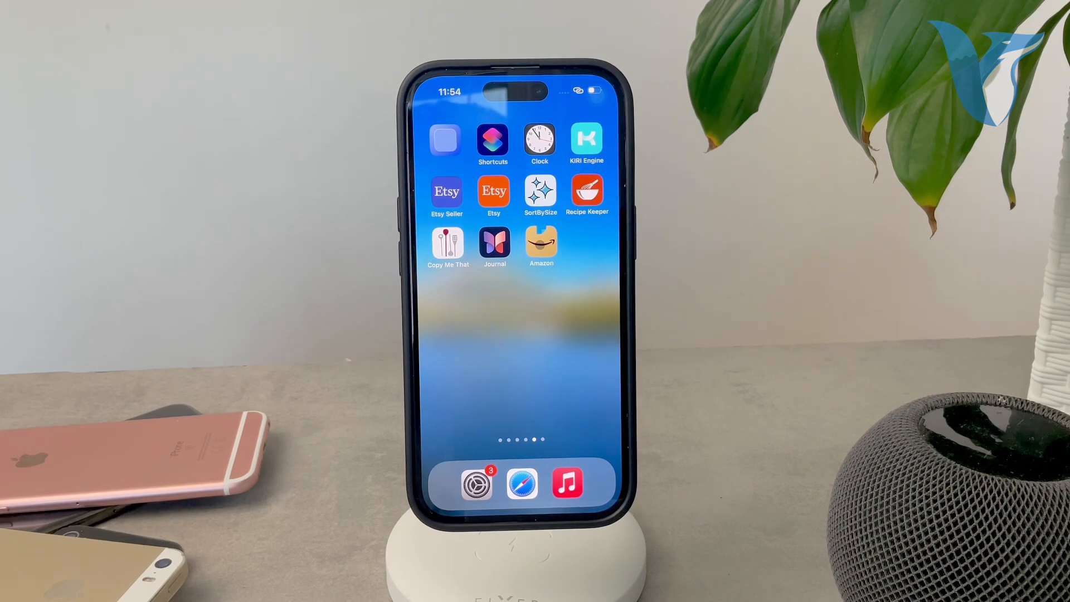
Launch Amazon and return to the account page showing Your Orders, Buy Again and Your Lists.
left_click(541, 245)
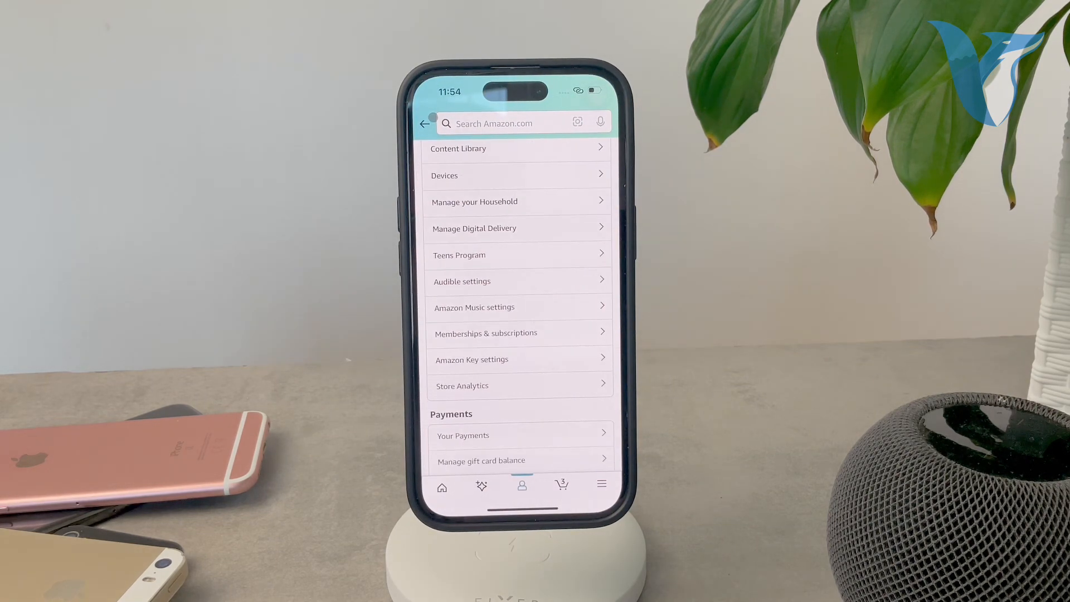
left_click(425, 124)
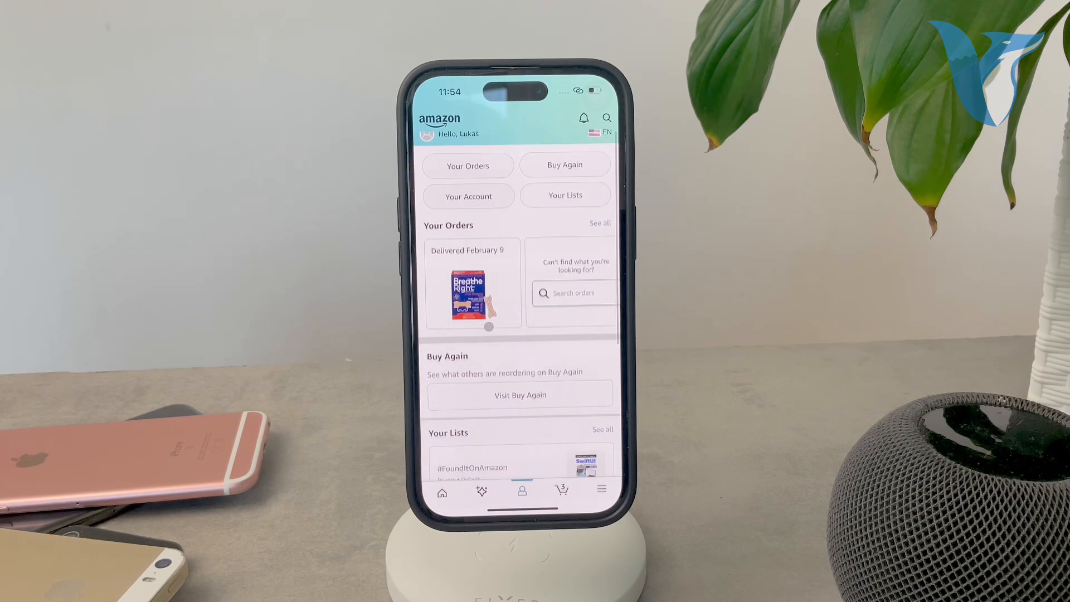
scroll("down", 3)
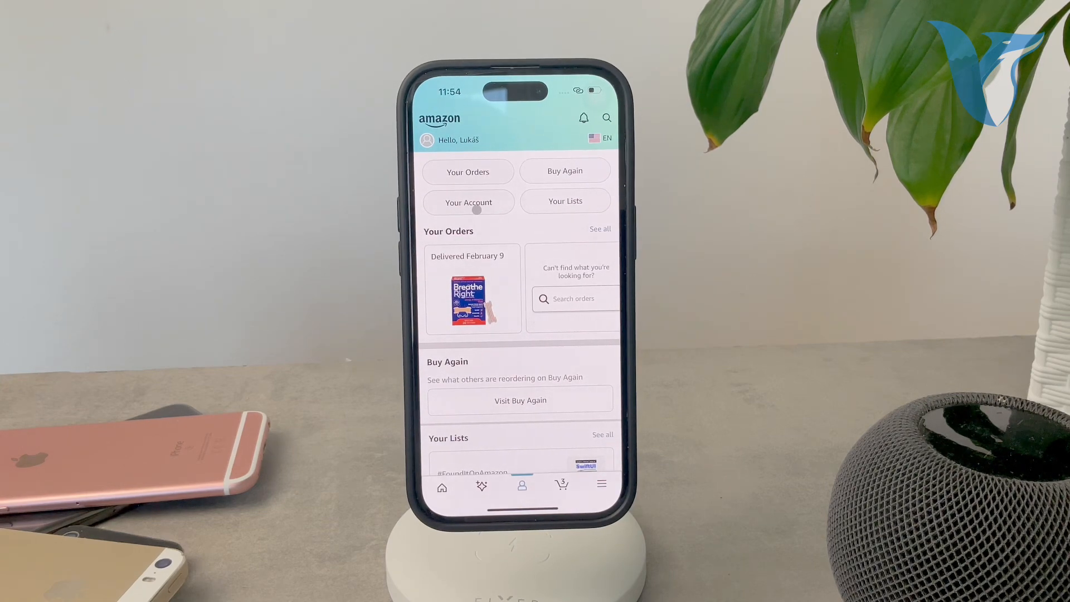
Open Your Account and scroll through Orders, Account settings, Payments and Message center.
left_click(468, 201)
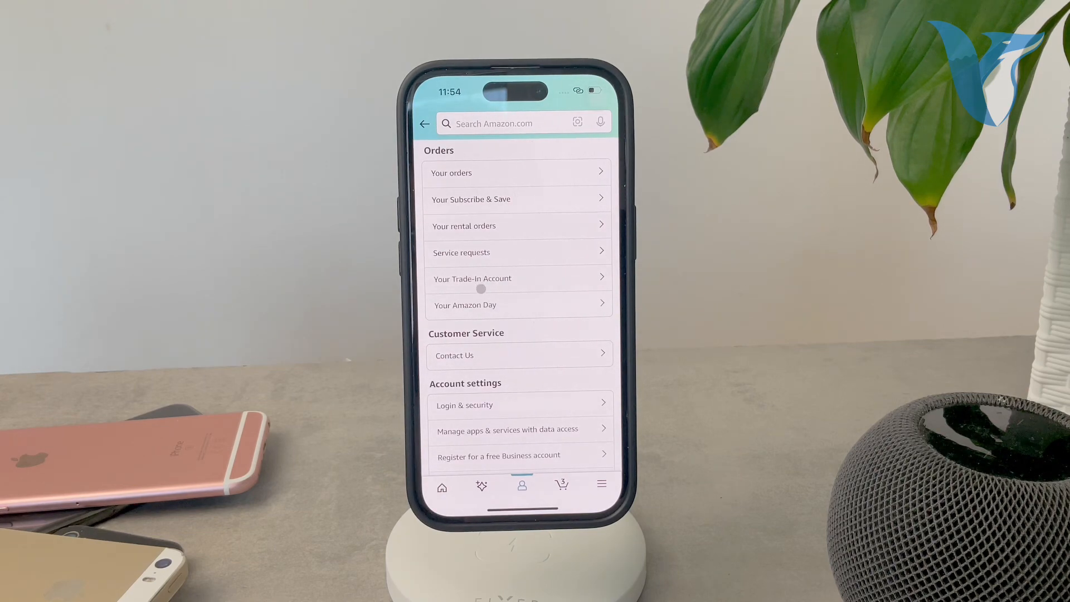
scroll("down", 3)
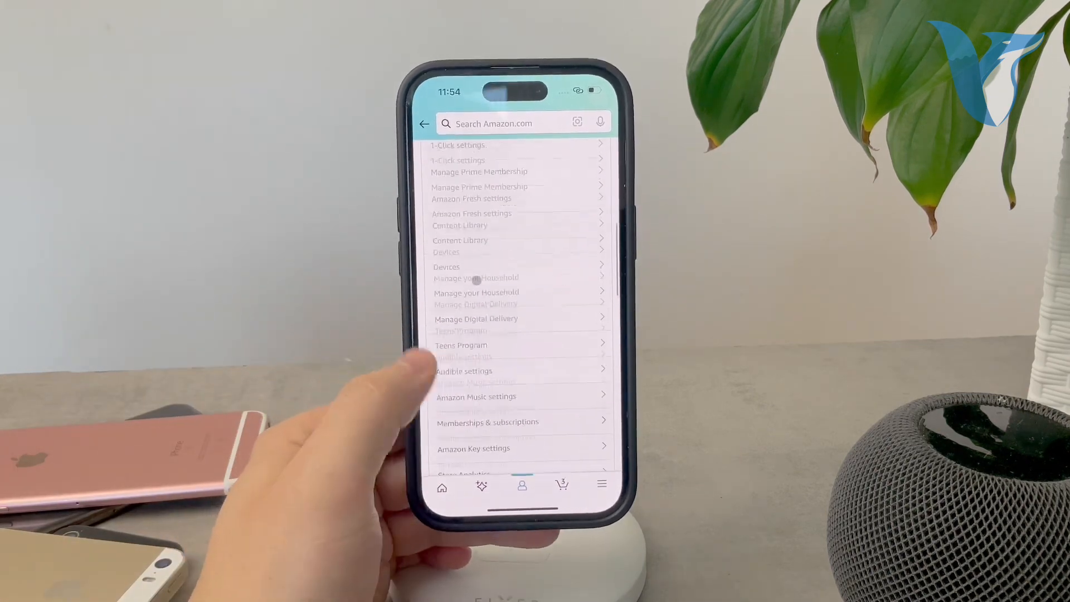
scroll("down", 3)
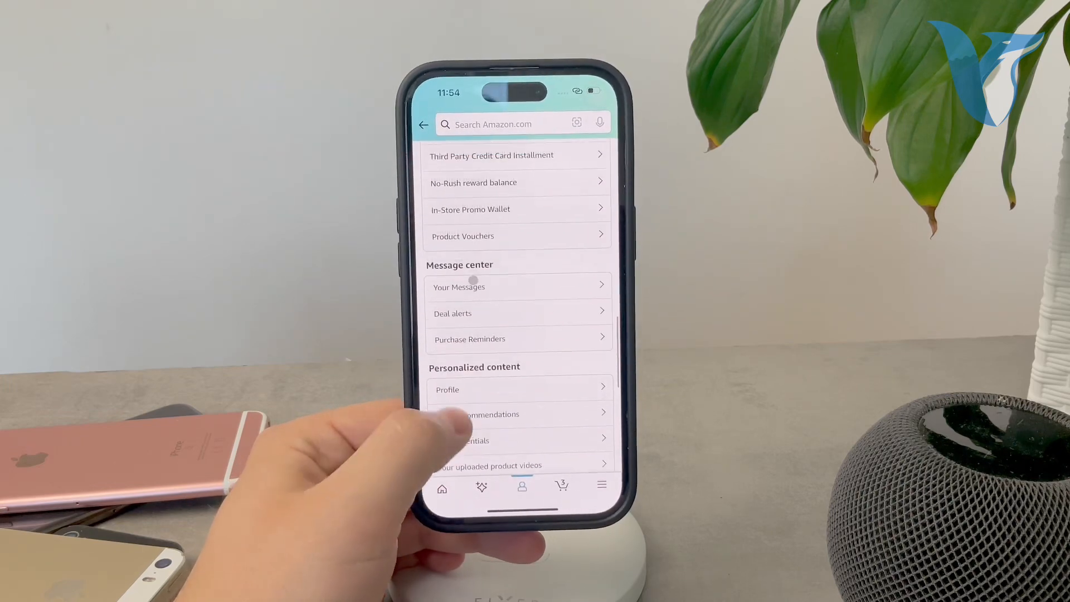
scroll("down", 3)
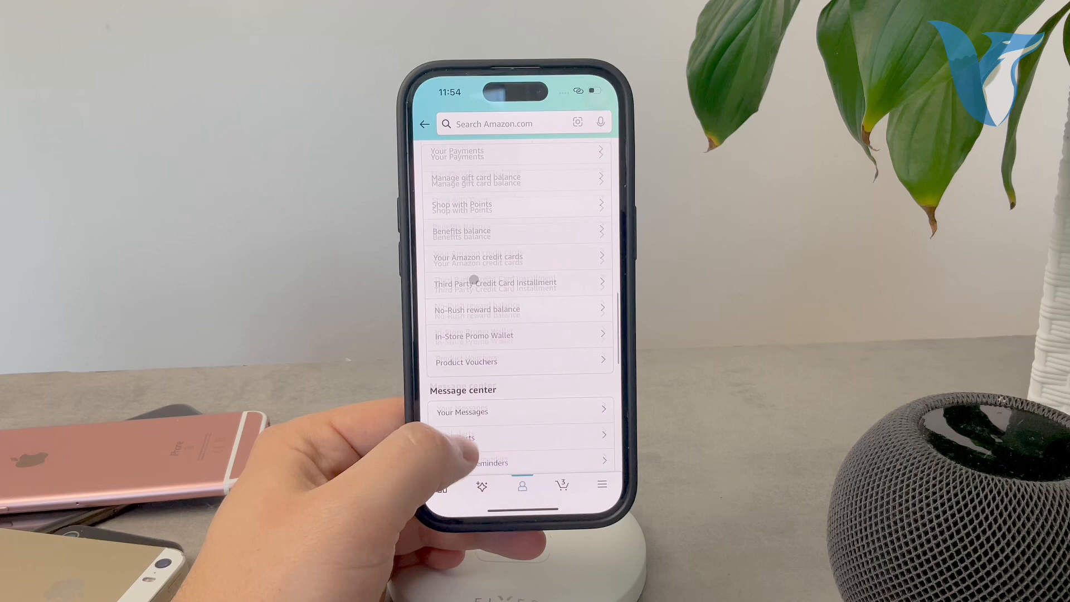
scroll("down", 3)
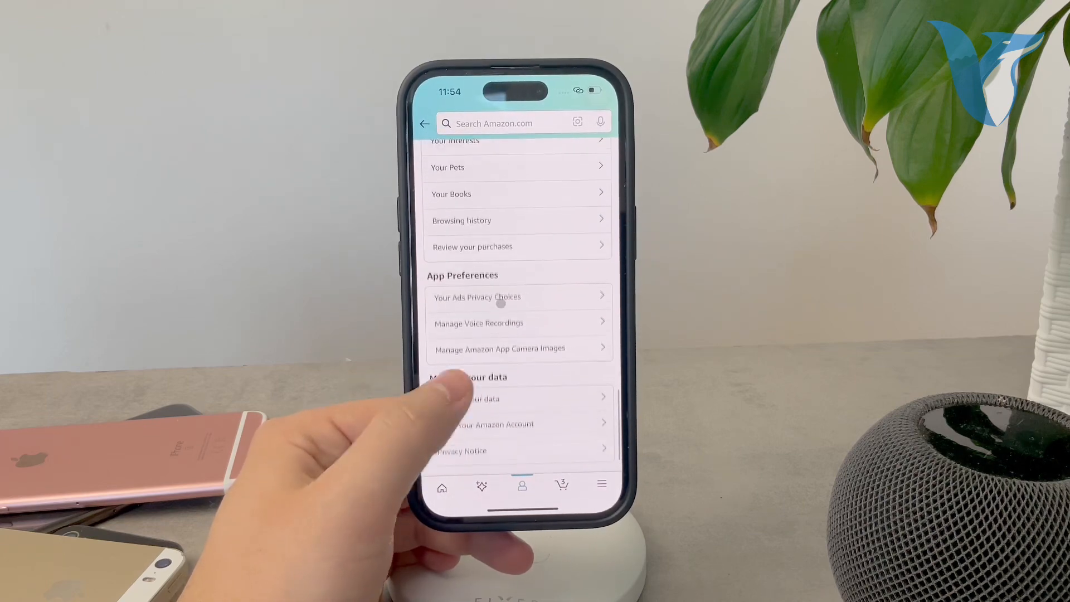
scroll("down", 3)
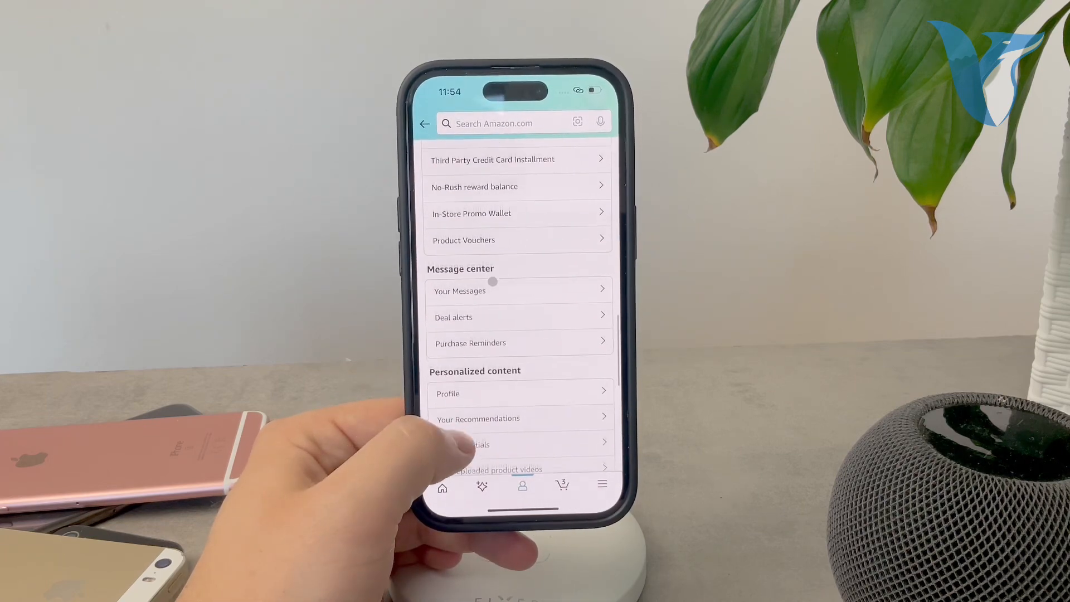
scroll("down", 3)
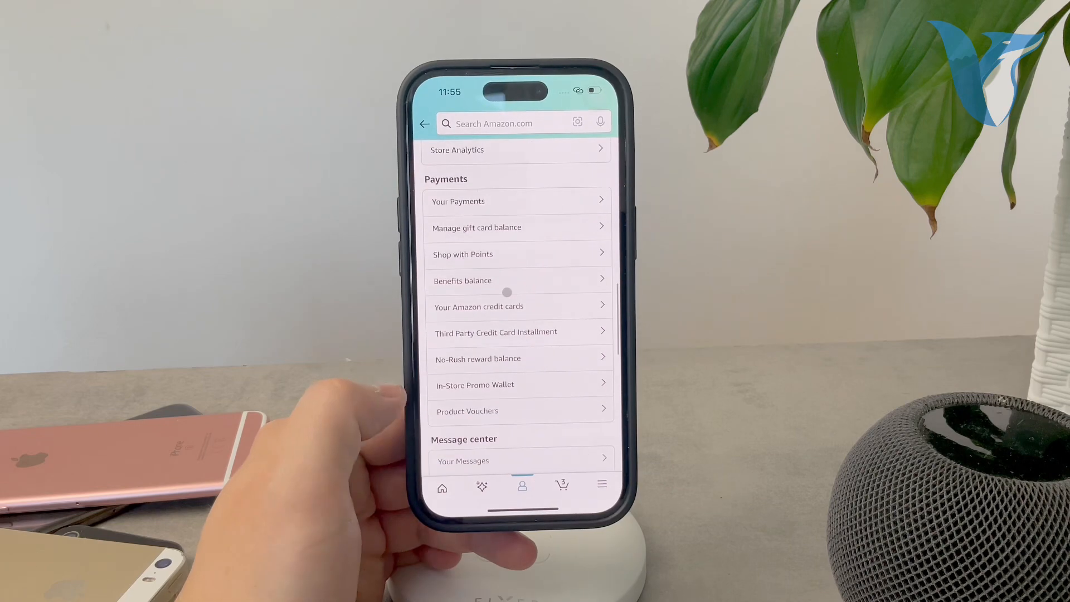
scroll("down", 3)
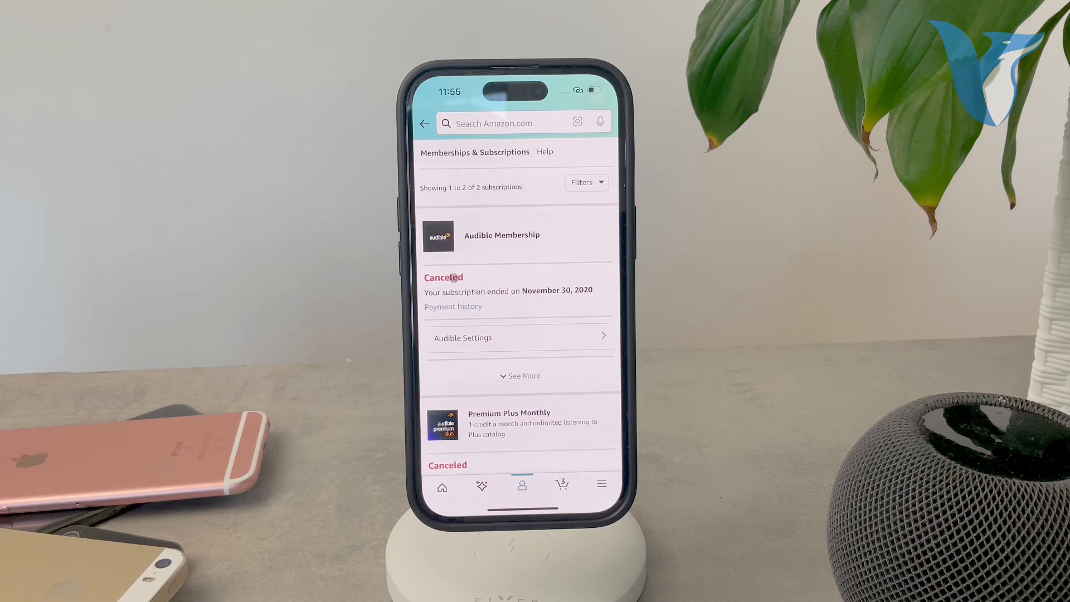
Expand Audible Membership details and scroll to canceled Premium Plus Monthly, ended March 24, 2020.
scroll("down", 3)
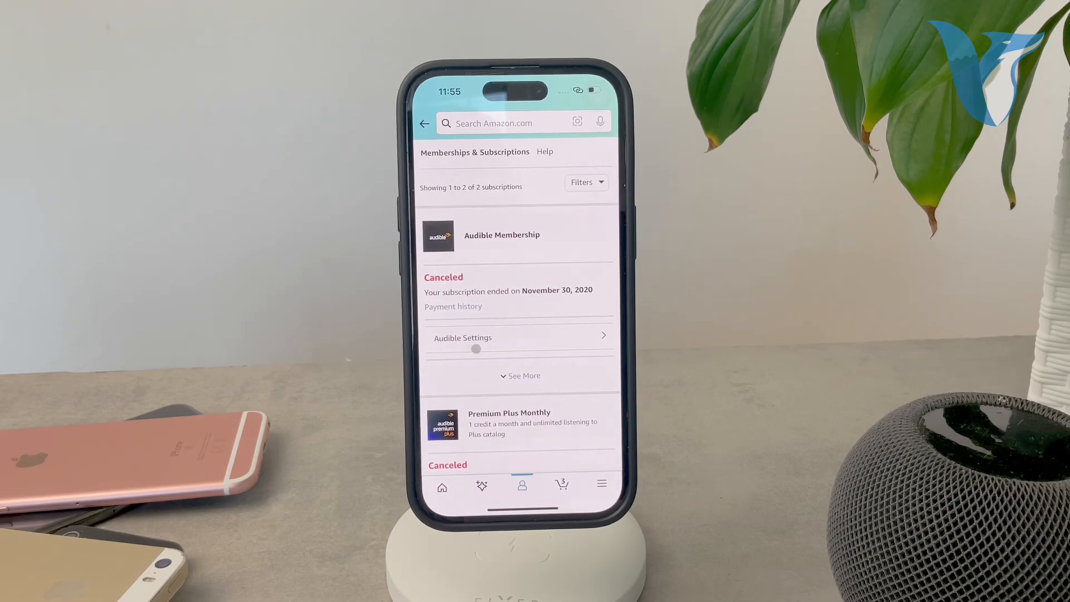
left_click(522, 375)
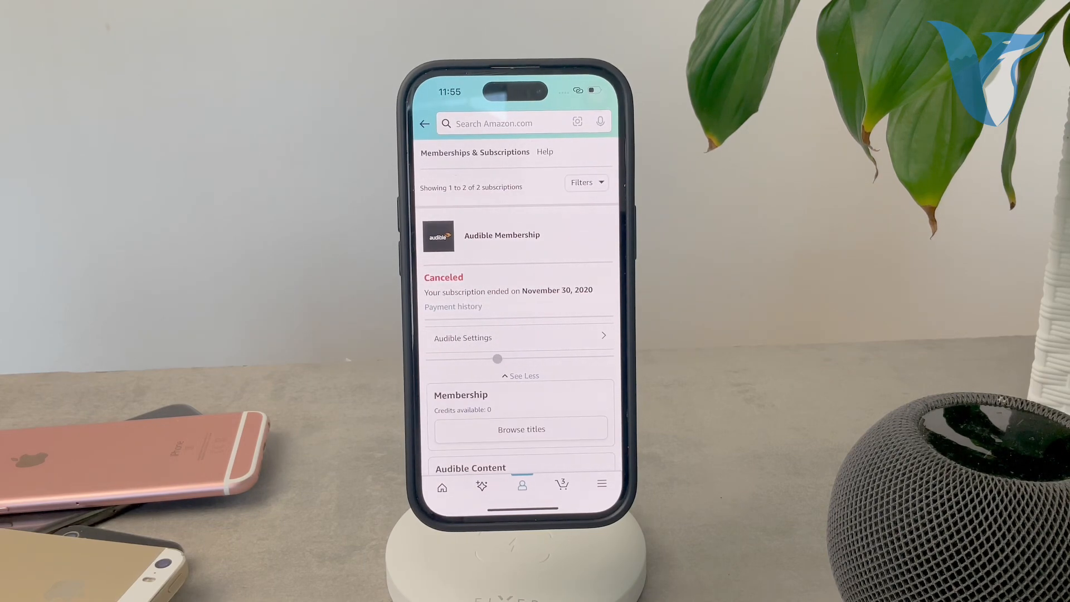
scroll("down", 3)
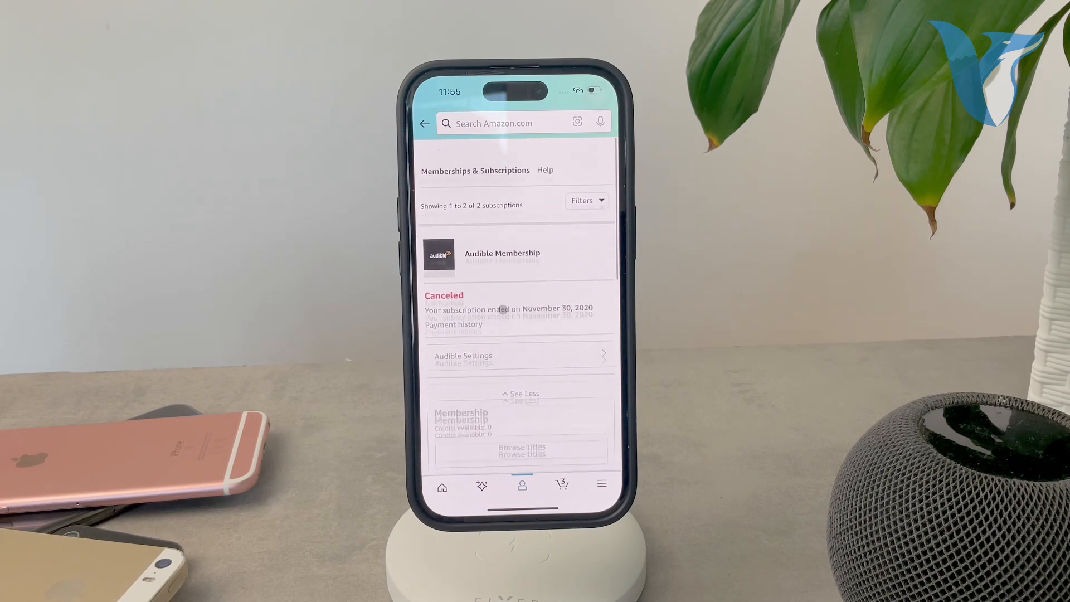
scroll("down", 3)
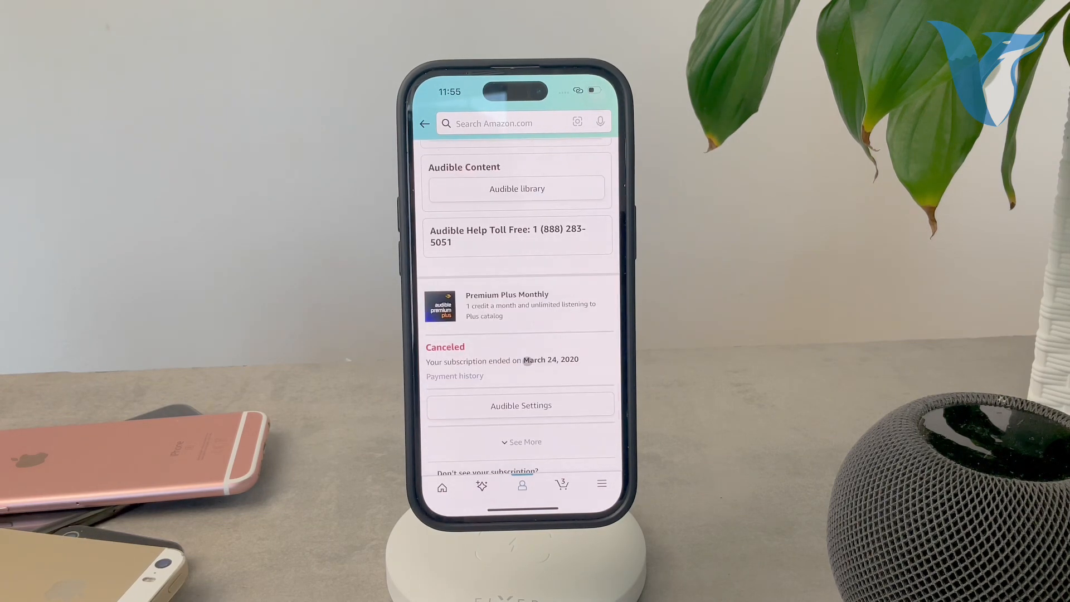
scroll("down", 3)
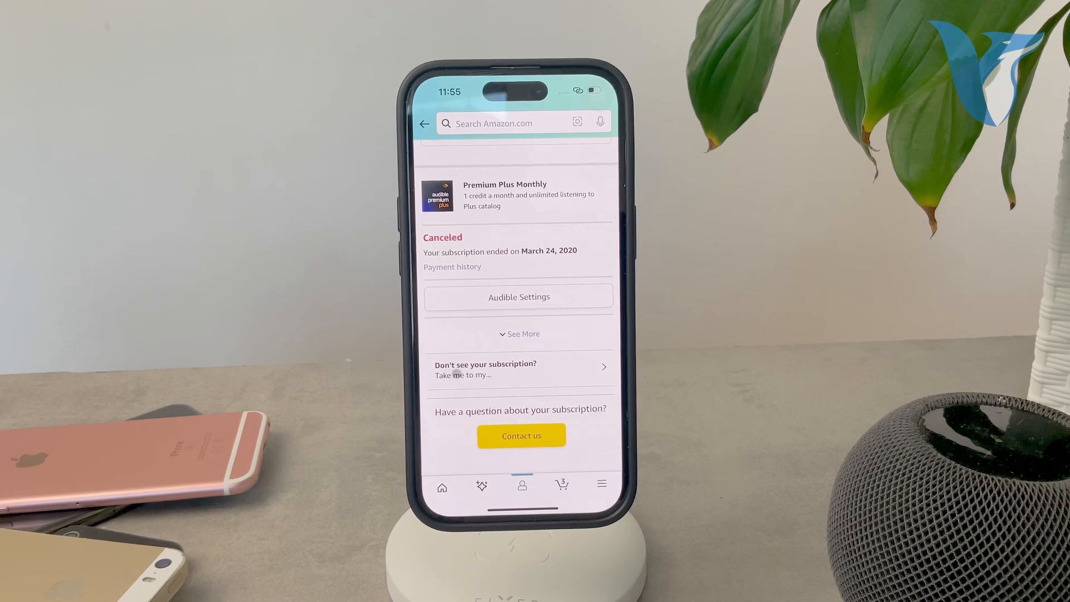
left_click(520, 369)
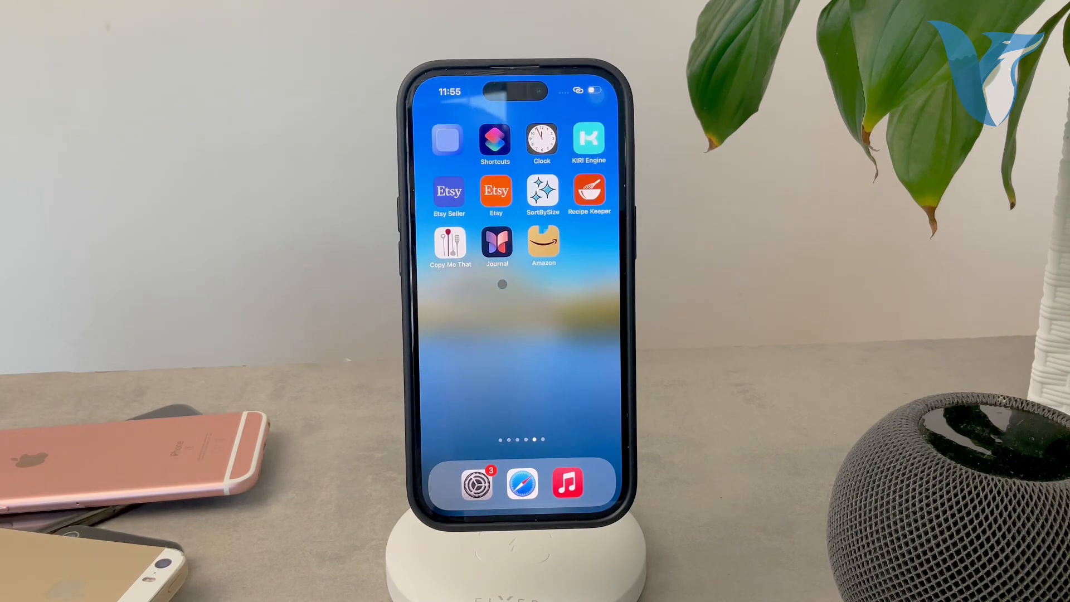
Swipe back to the home screen page with Weather, Stocks, Books, Files and Instagram.
scroll("left", 3)
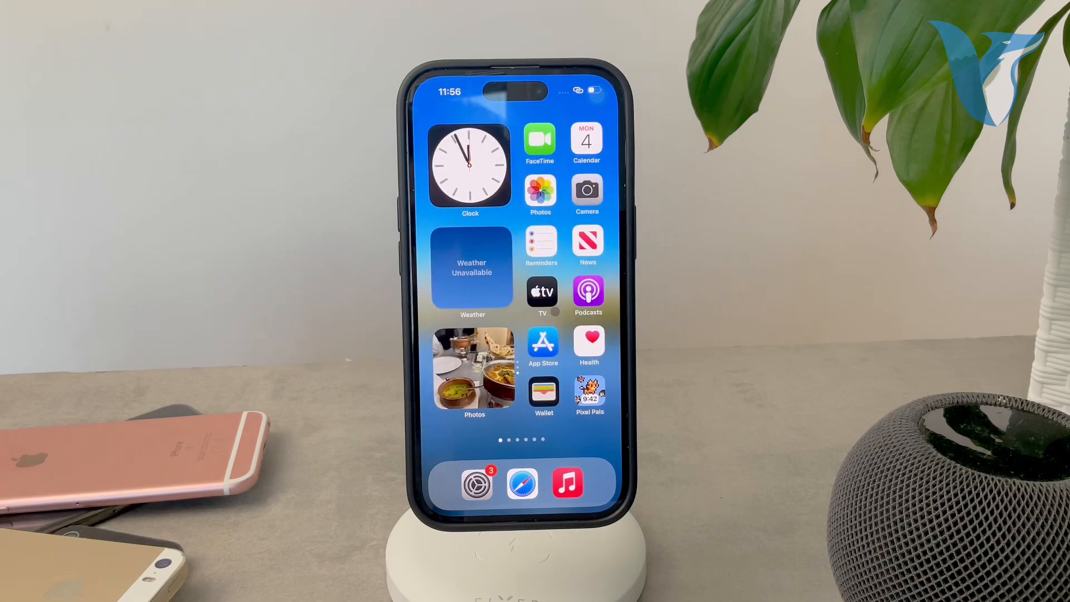
scroll("left", 3)
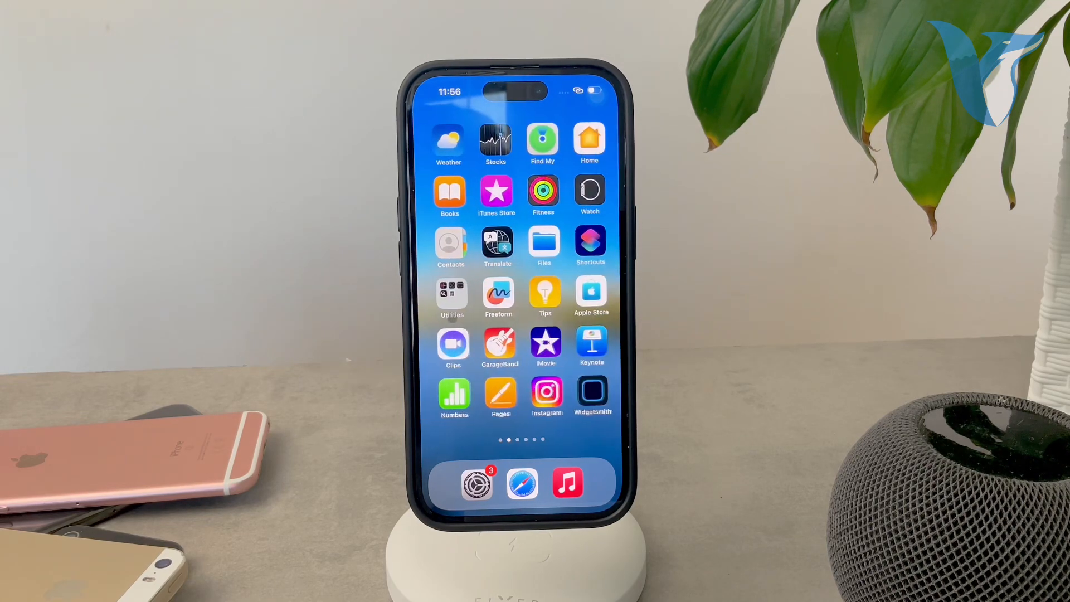